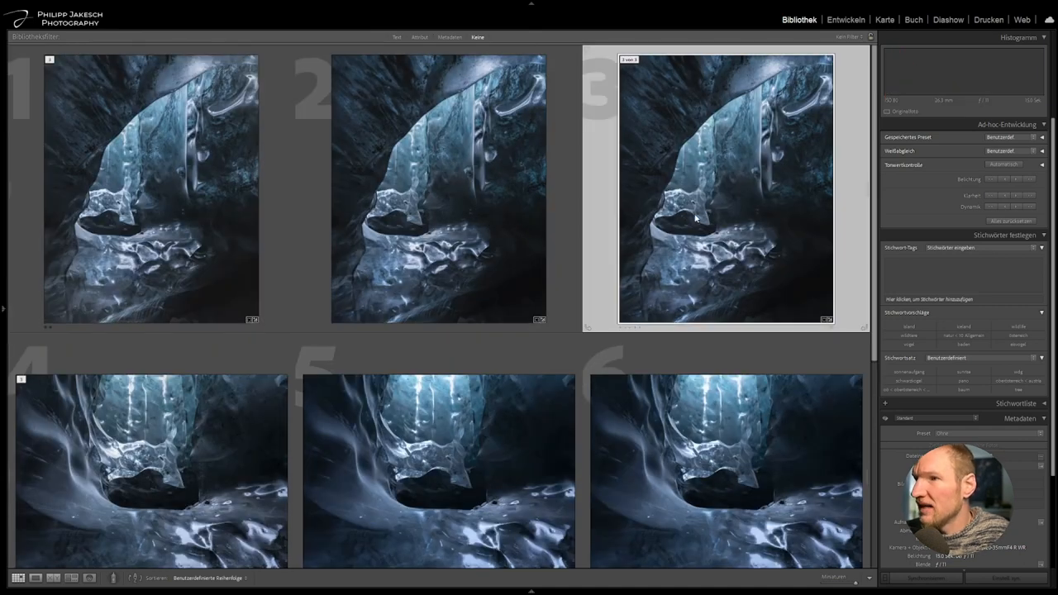
# Open the third ice-cave focus shot enlarged in Loupe view
pyautogui.click(438, 190)
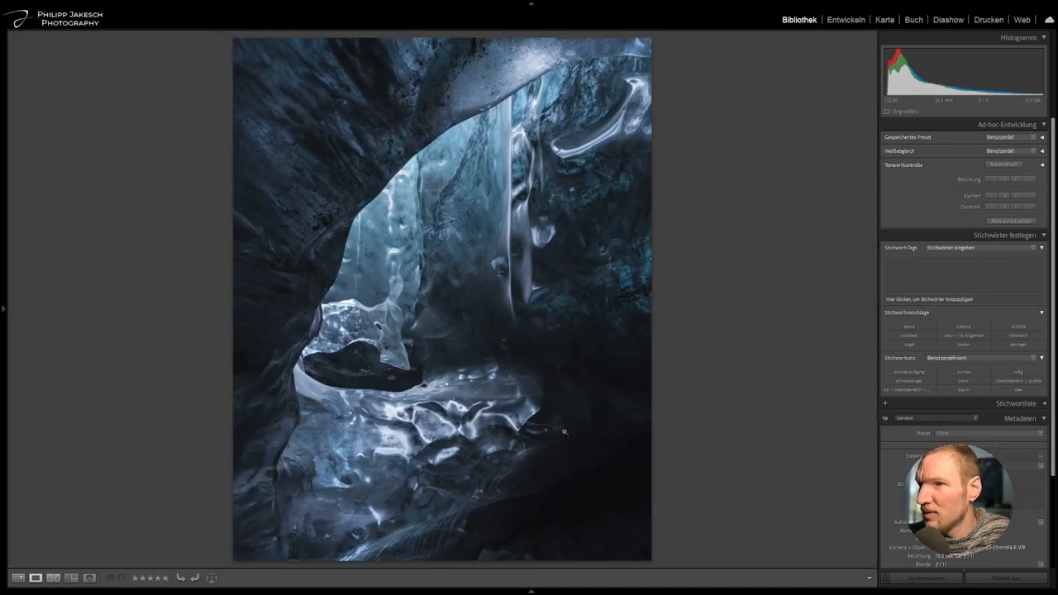
pyautogui.moveTo(291, 39)
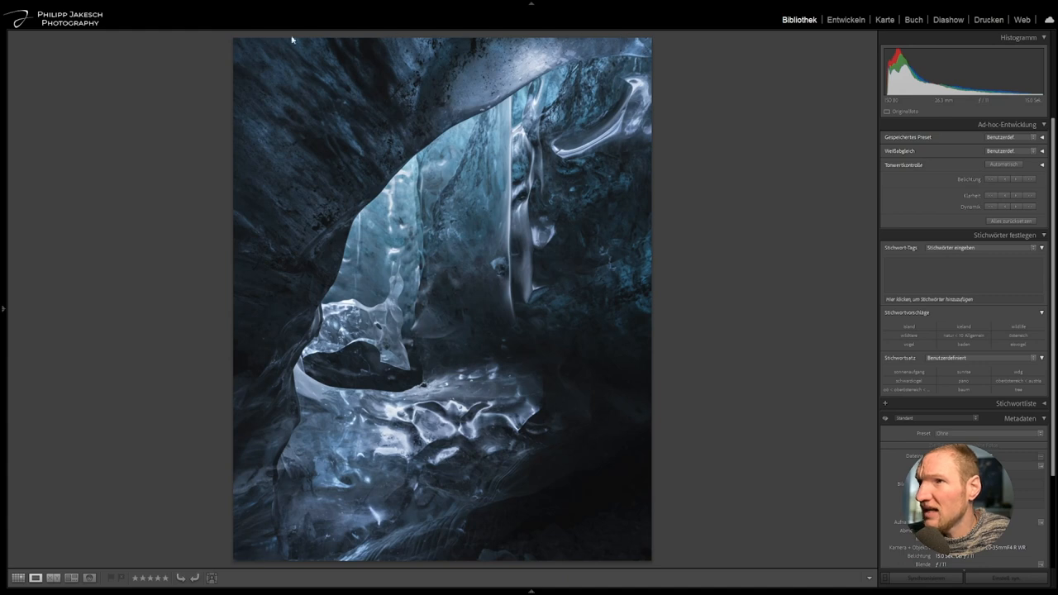
pyautogui.moveTo(327, 277)
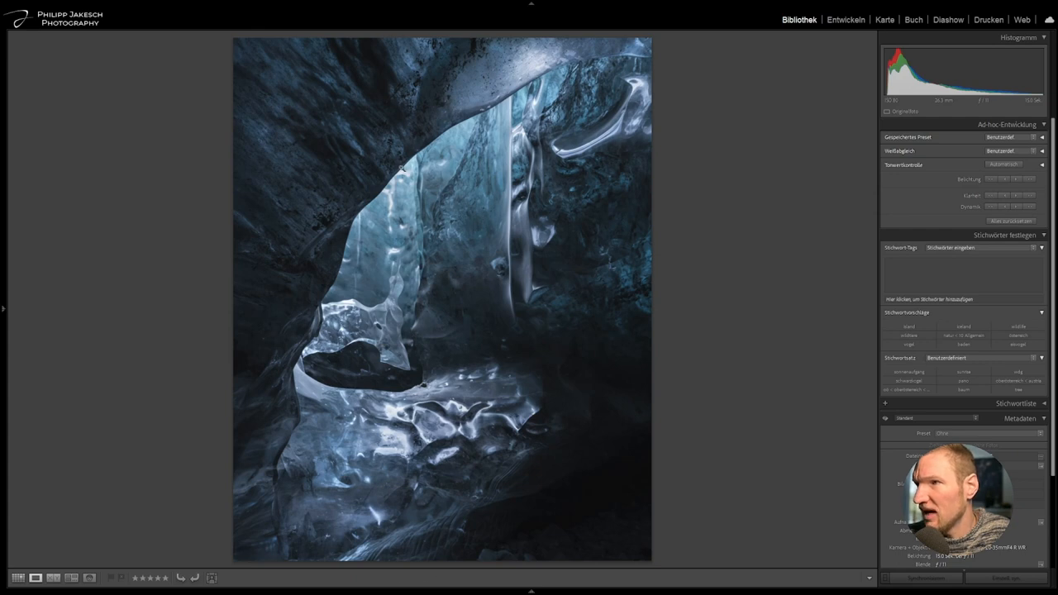
pyautogui.moveTo(559, 524)
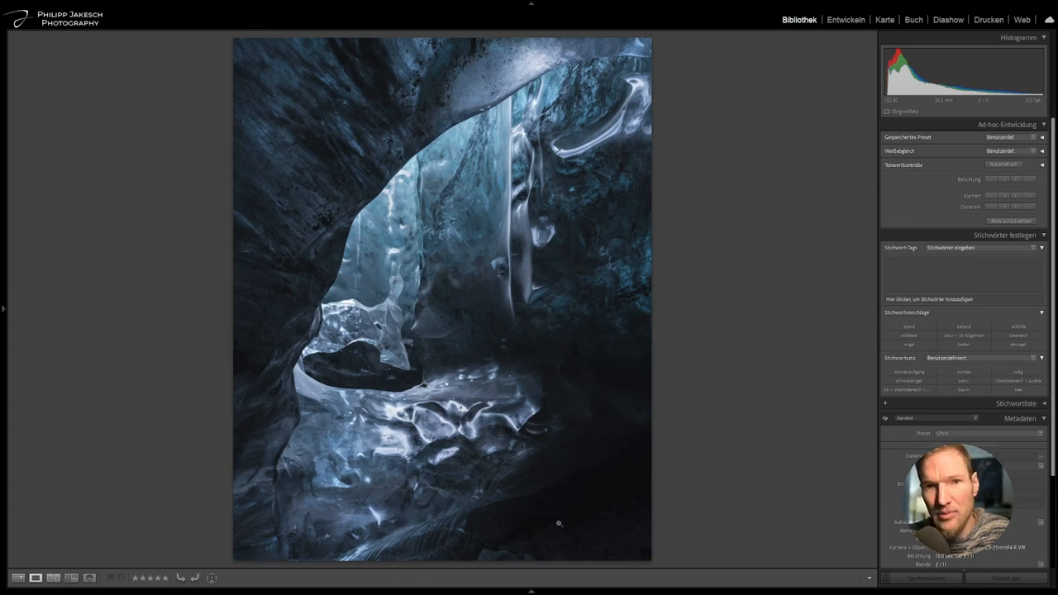
# Back in Grid view, select ice-cave shots 2 and 3 together
pyautogui.click(17, 578)
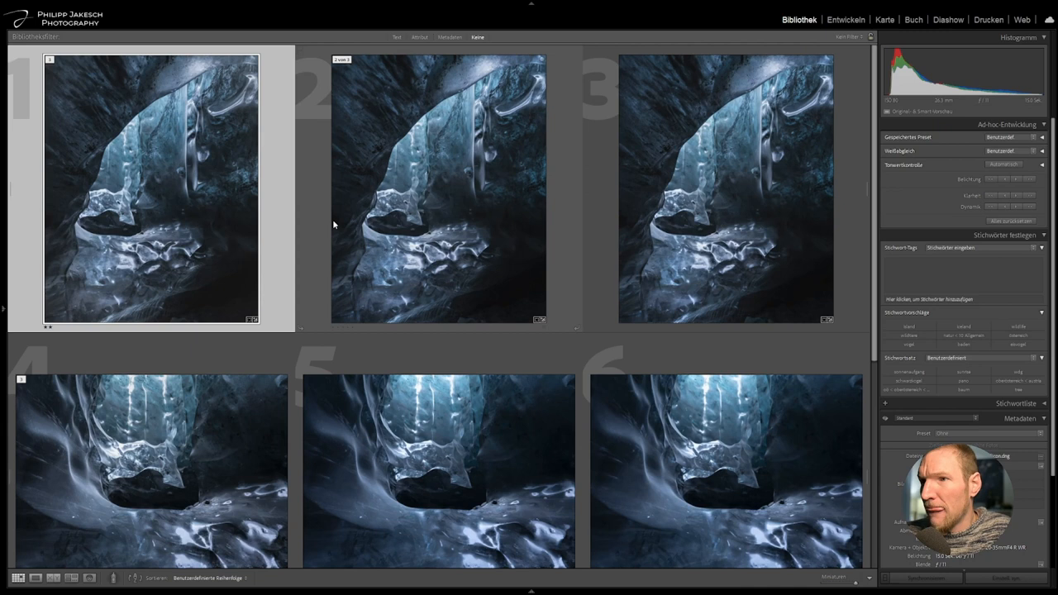
pyautogui.click(438, 191)
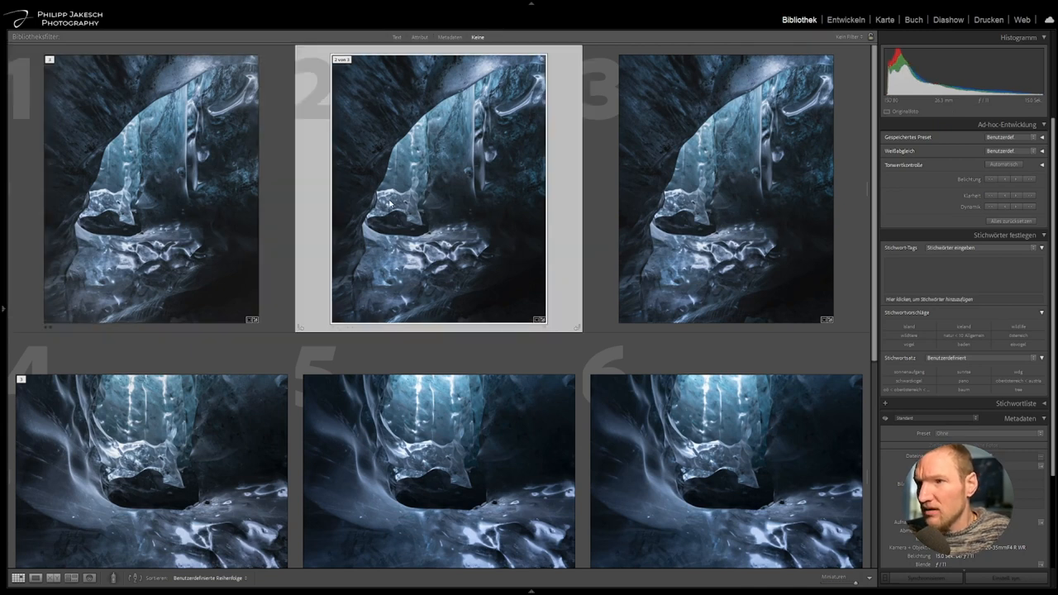
pyautogui.moveTo(533, 310)
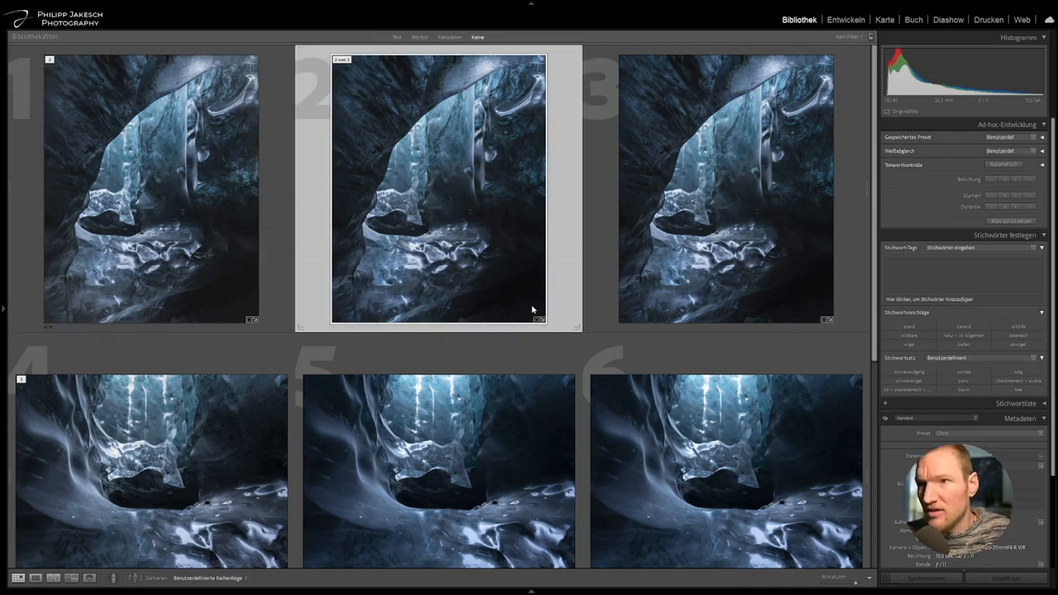
pyautogui.click(725, 186)
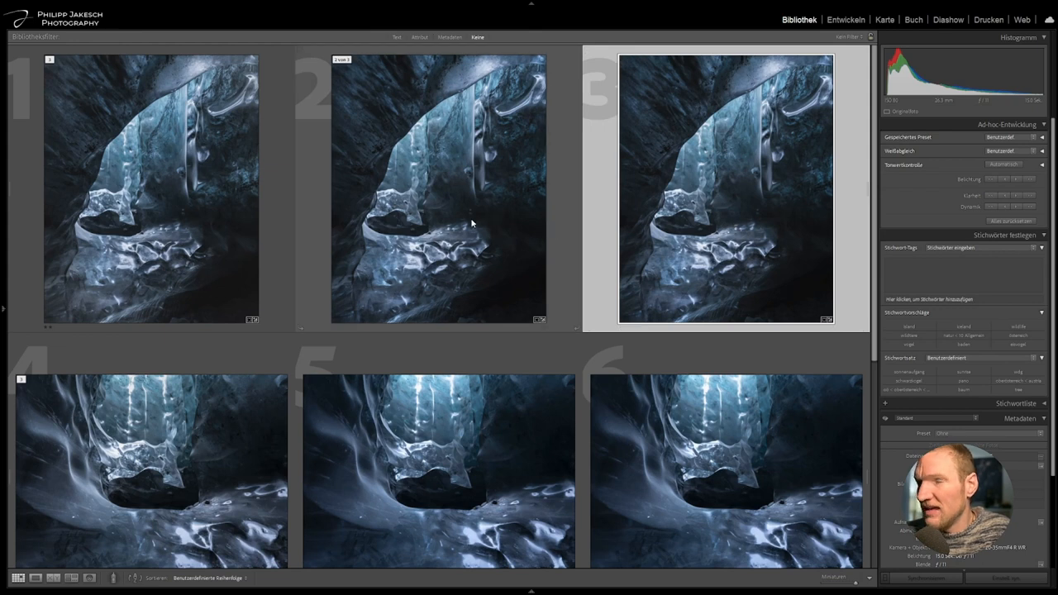
pyautogui.click(438, 186)
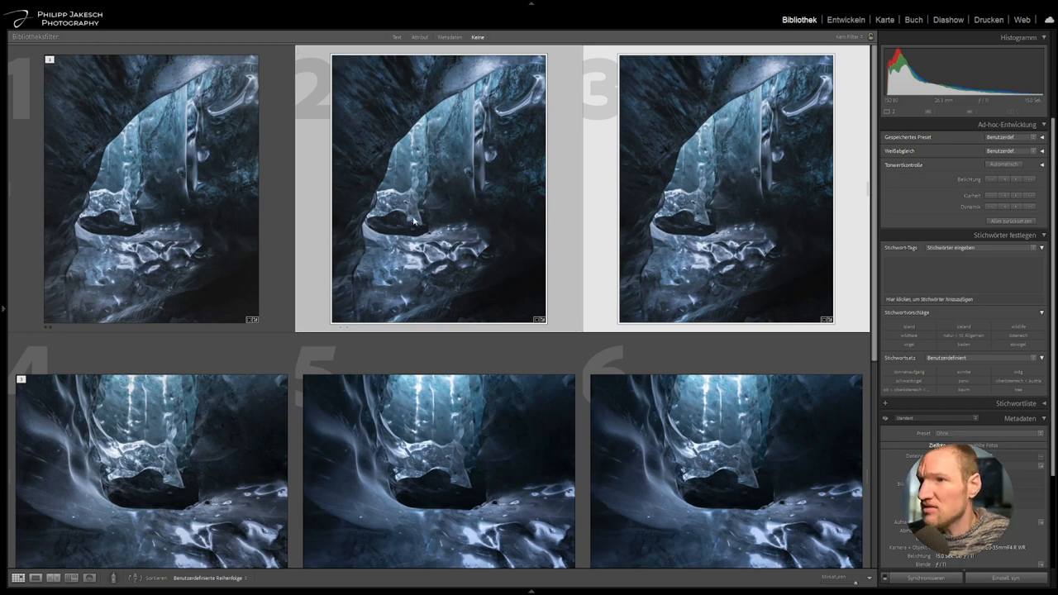
pyautogui.moveTo(439, 188)
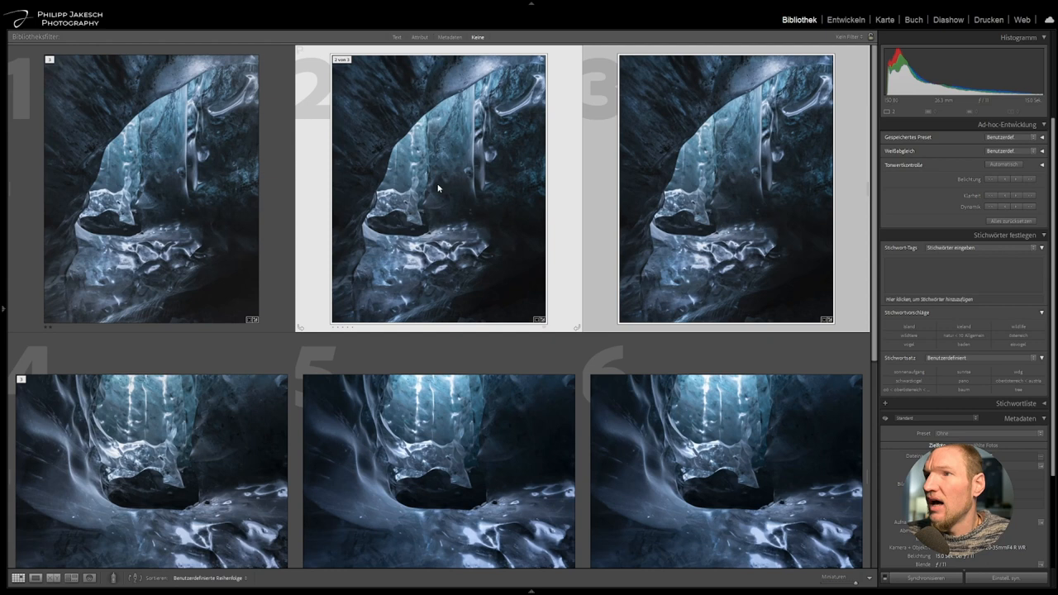
pyautogui.moveTo(468, 281)
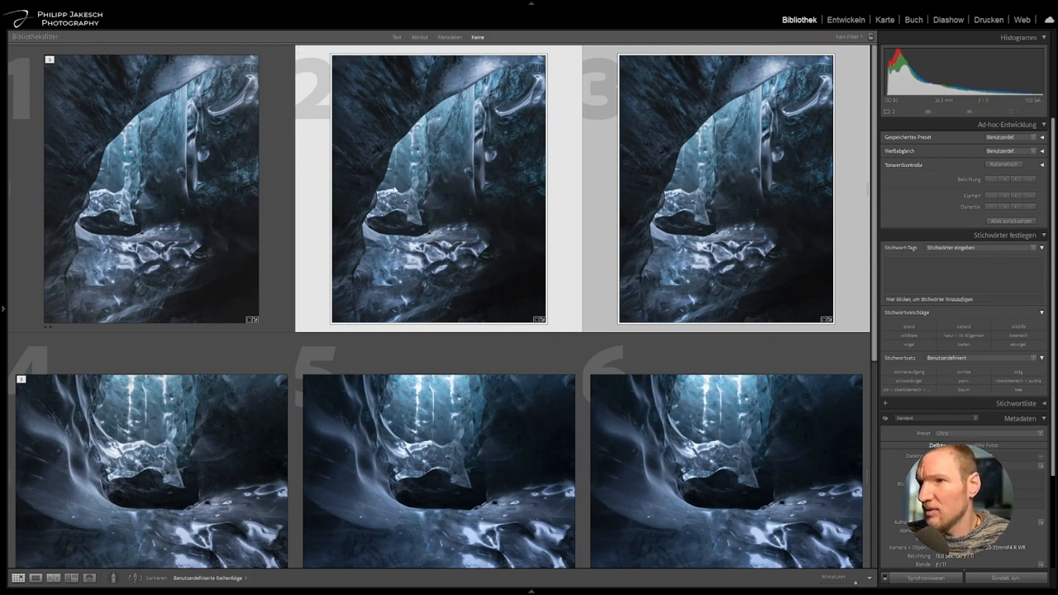
pyautogui.moveTo(488, 309)
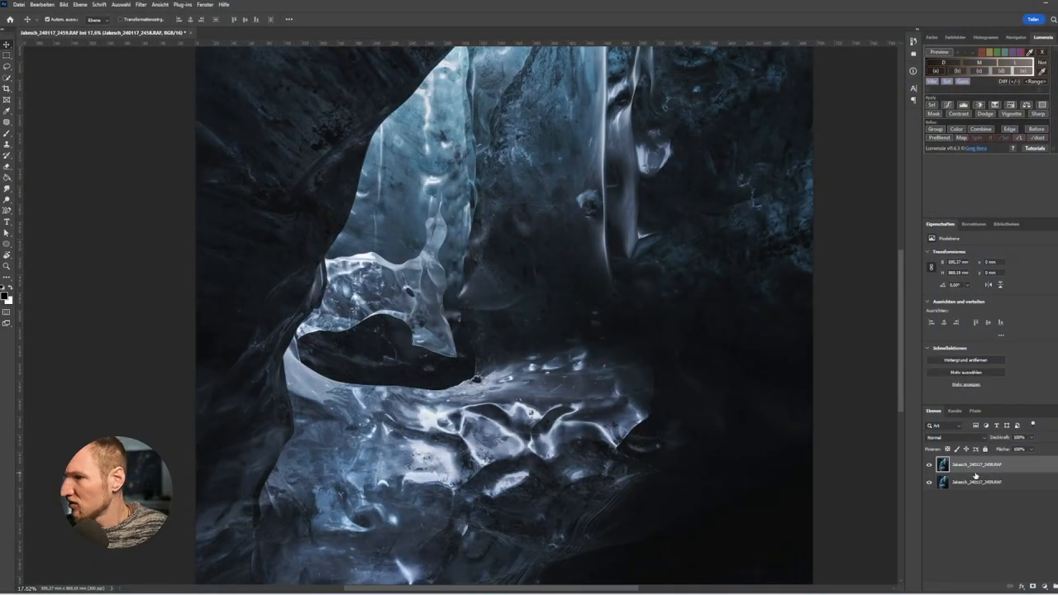
# Duplicate both ice-cave layers with Ctrl+J and group the original pair as a backup
pyautogui.click(980, 482)
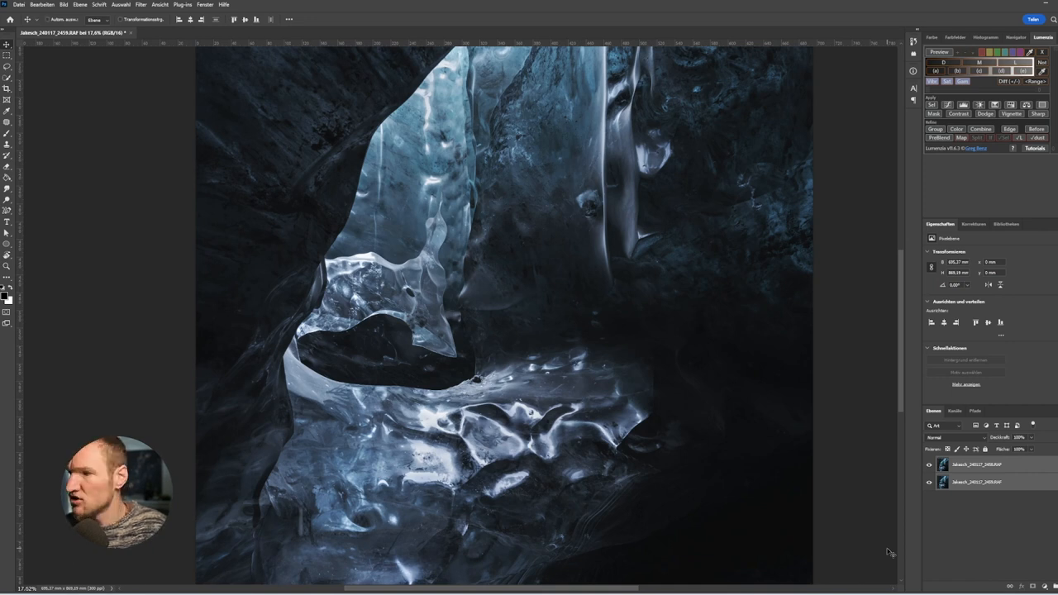
pyautogui.press('ctrl+j')
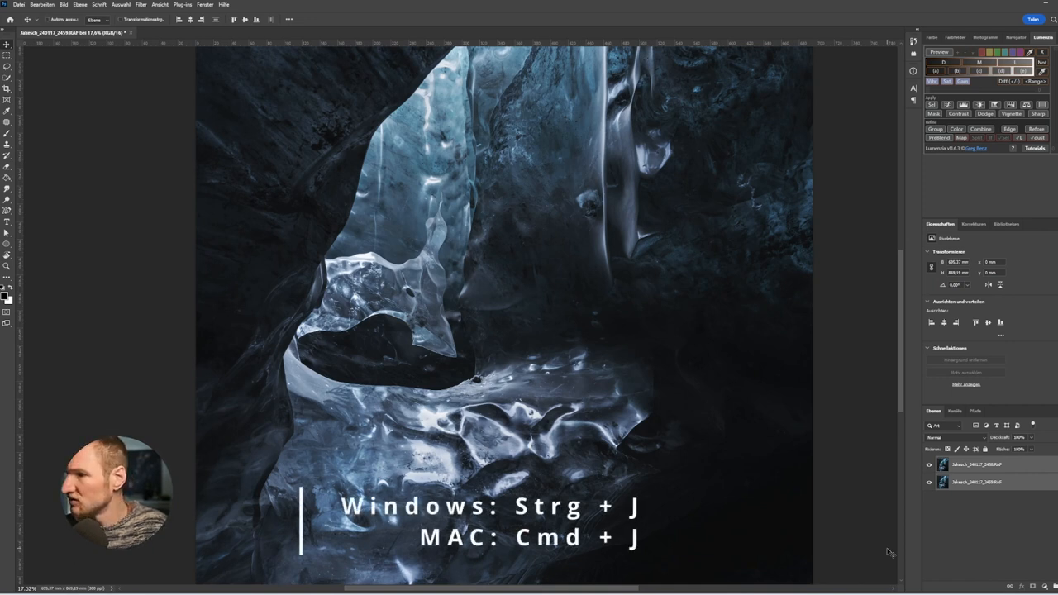
pyautogui.press('ctrl+j')
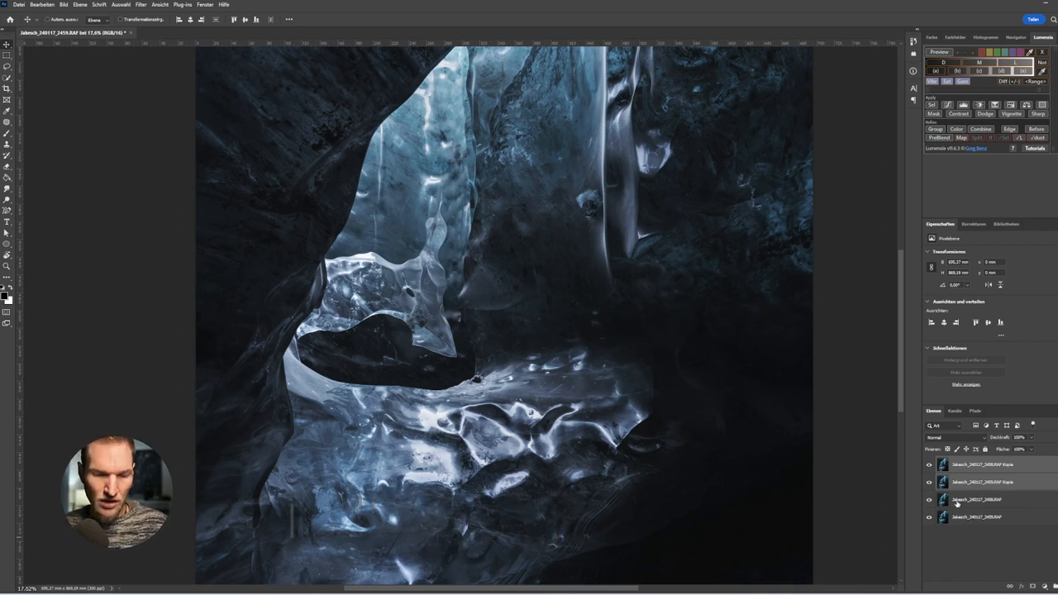
pyautogui.press('ctrl+g')
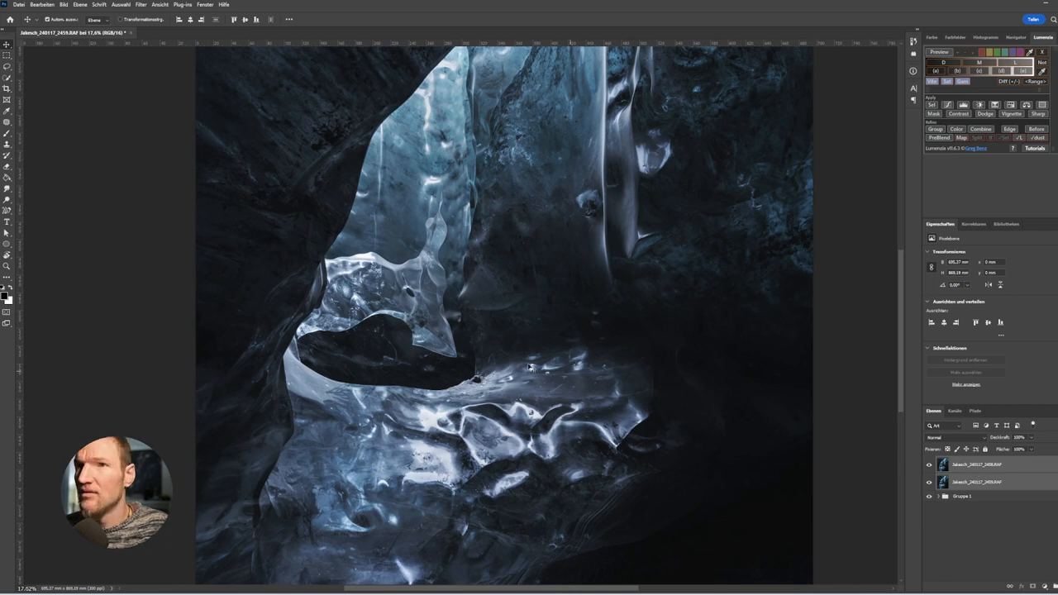
pyautogui.moveTo(141, 254)
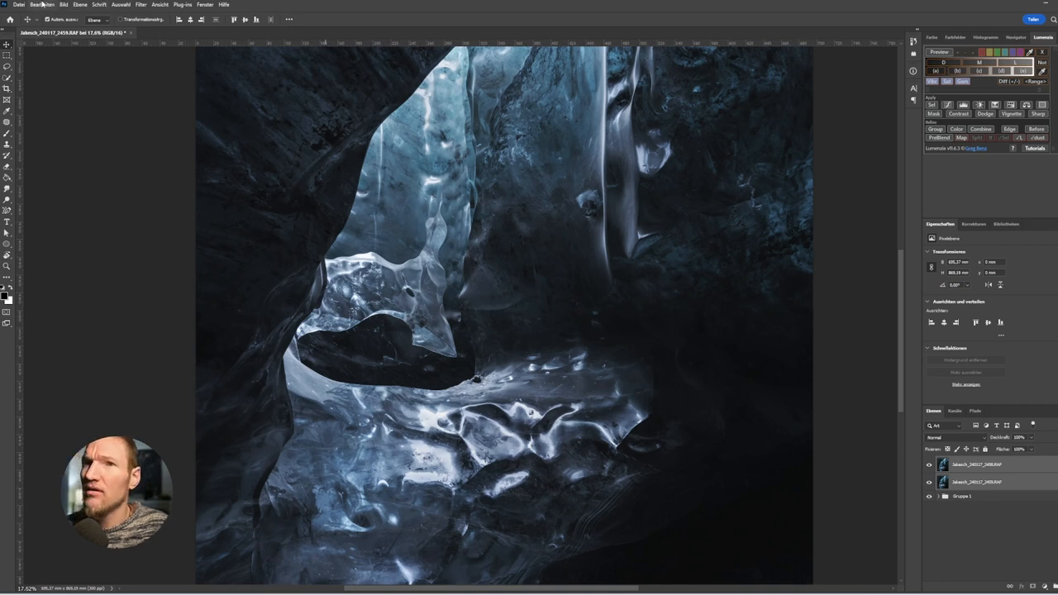
# Auto-align the two ice-cave layers using Auto projection
pyautogui.click(41, 4)
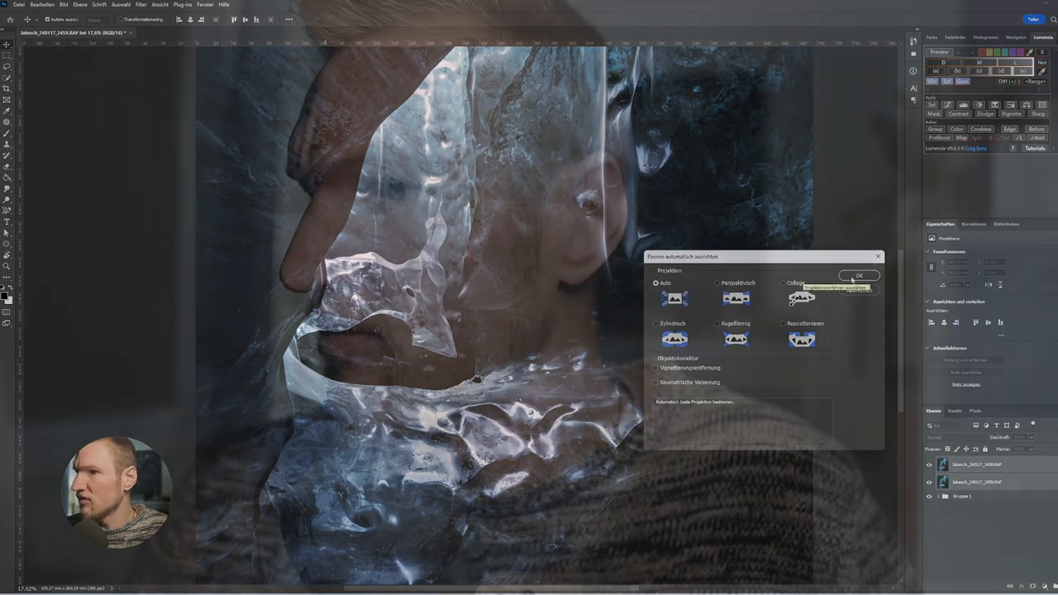
pyautogui.click(858, 275)
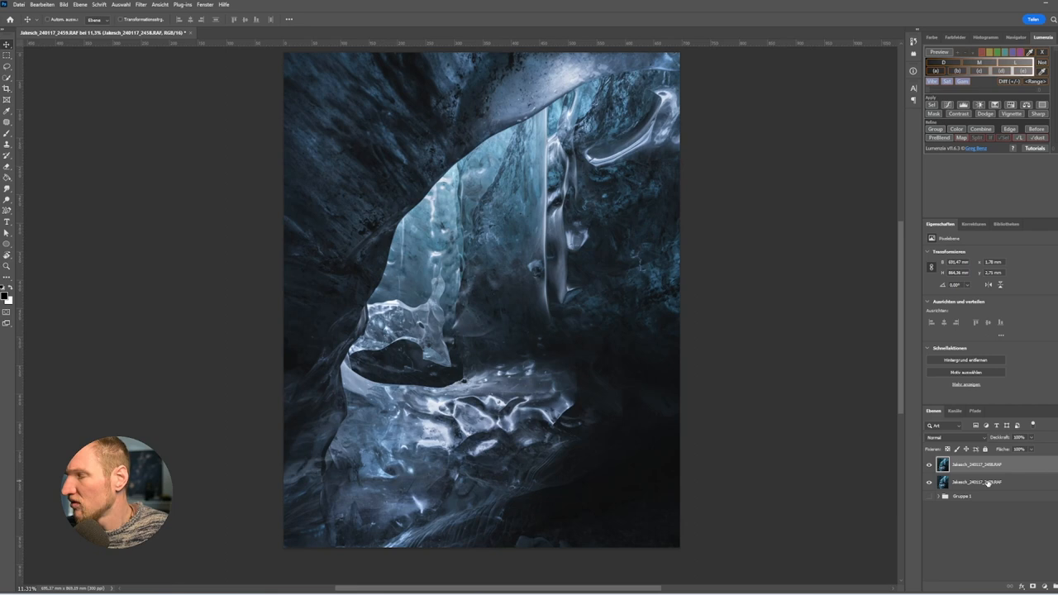
pyautogui.click(977, 482)
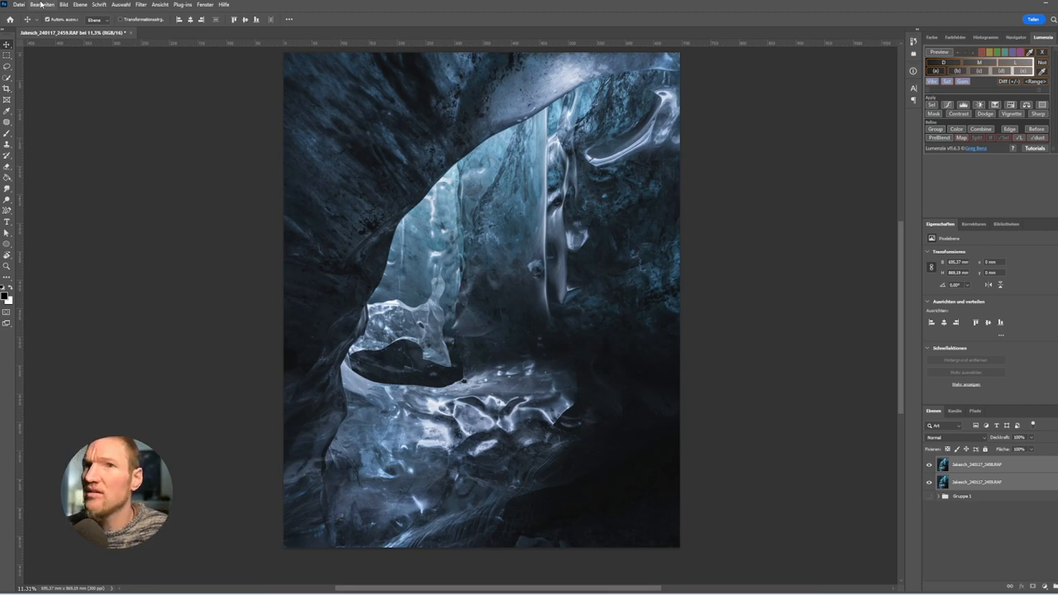
pyautogui.click(43, 5)
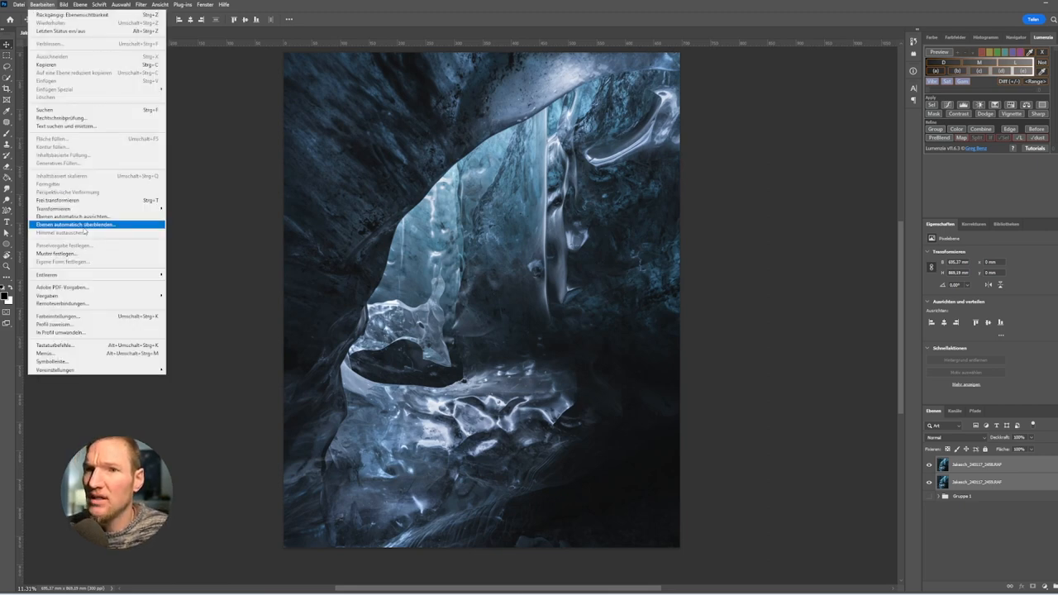
pyautogui.click(76, 224)
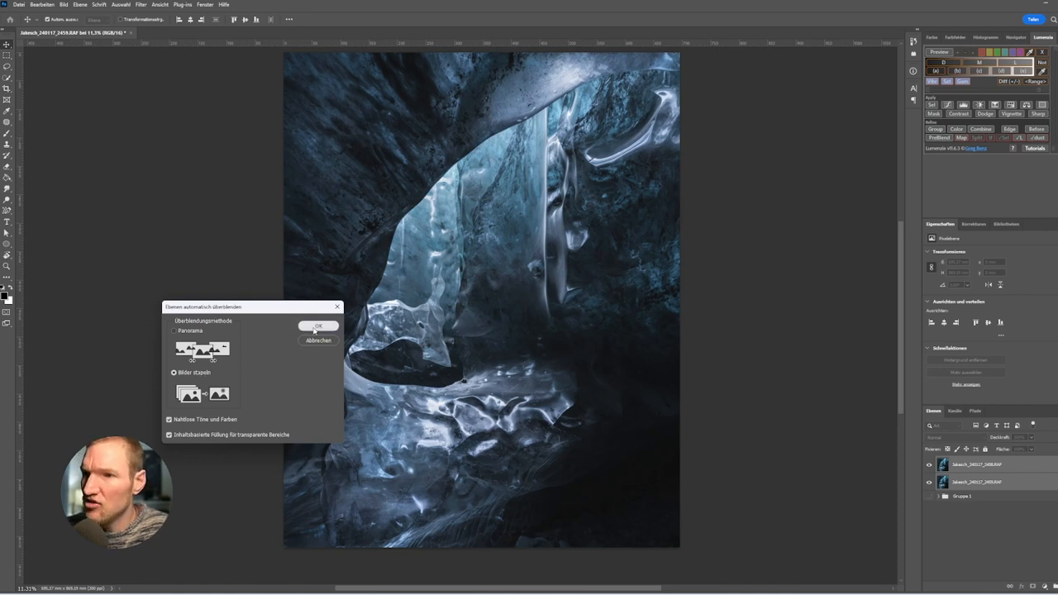
pyautogui.click(318, 326)
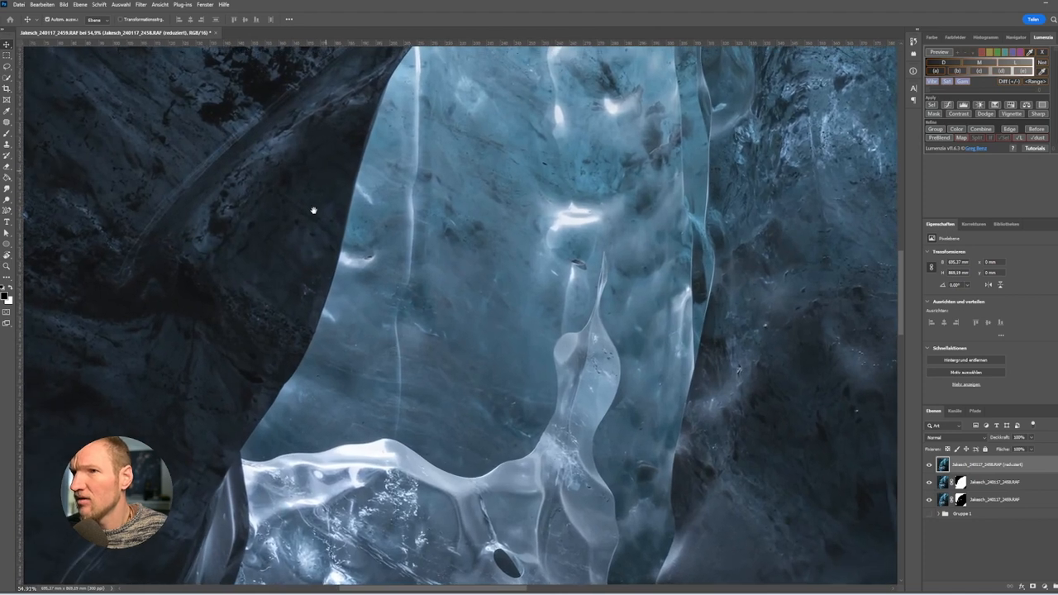
pyautogui.moveTo(313, 210); pyautogui.dragTo(636, 166)
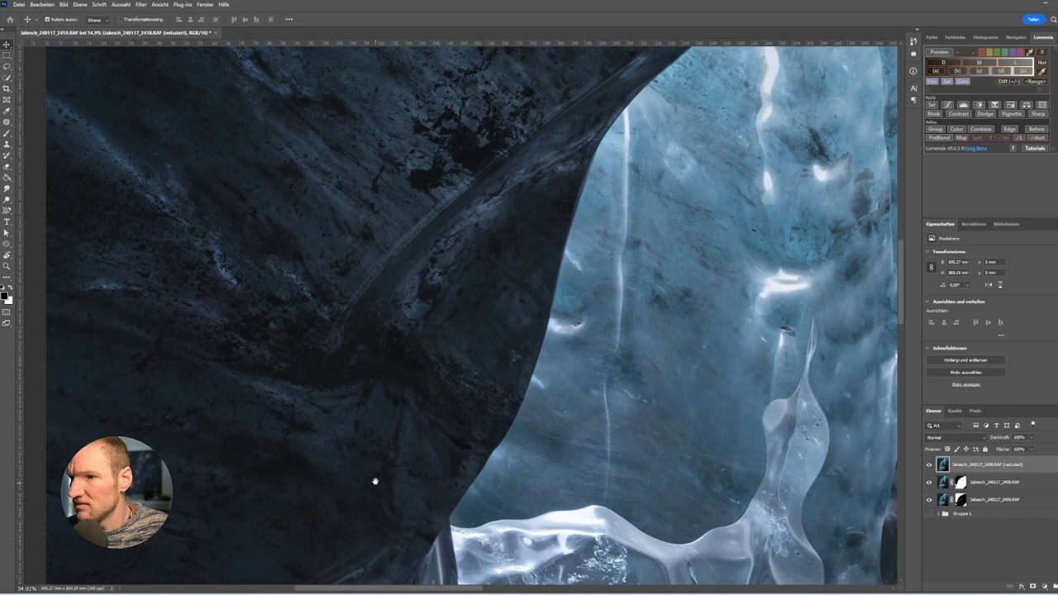
pyautogui.moveTo(375, 482); pyautogui.dragTo(303, 449)
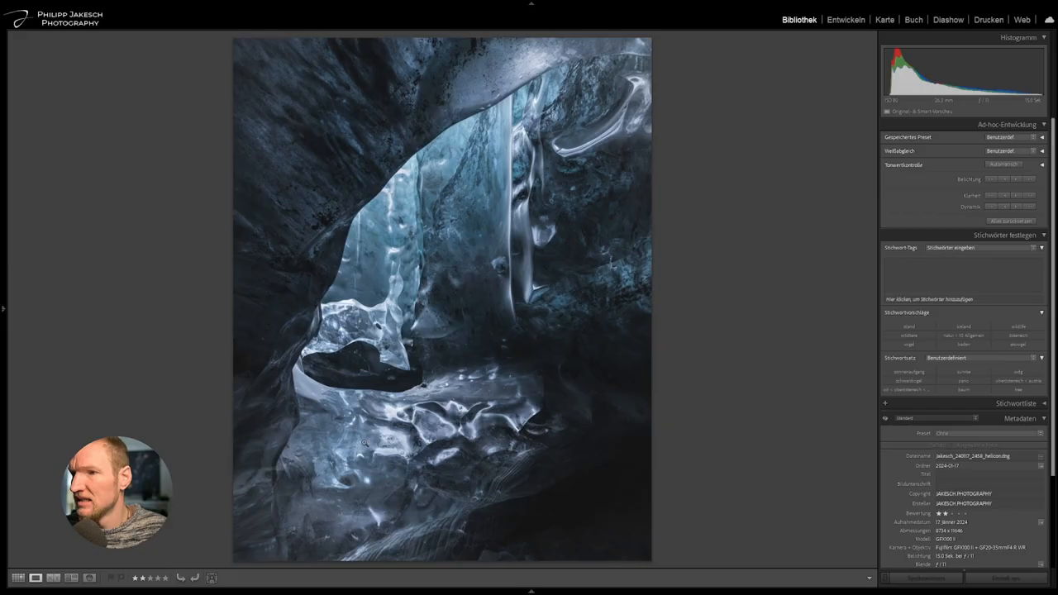
# Switch from Loupe back to the Library thumbnail grid of the shoot
pyautogui.click(18, 578)
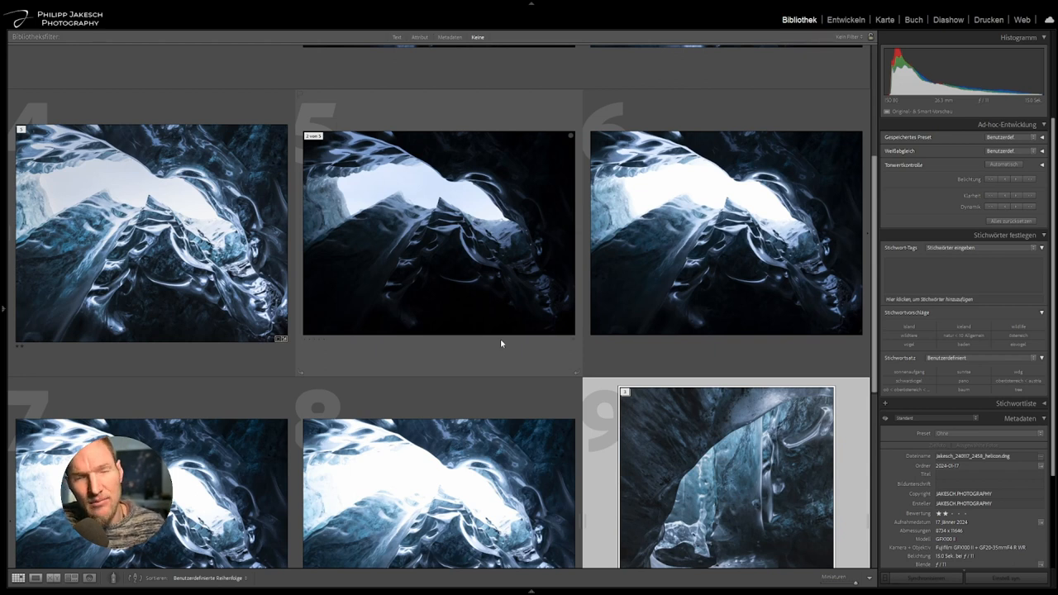
# Select the four bracketed ice-cave exposures, frames 5 through 8
pyautogui.click(151, 233)
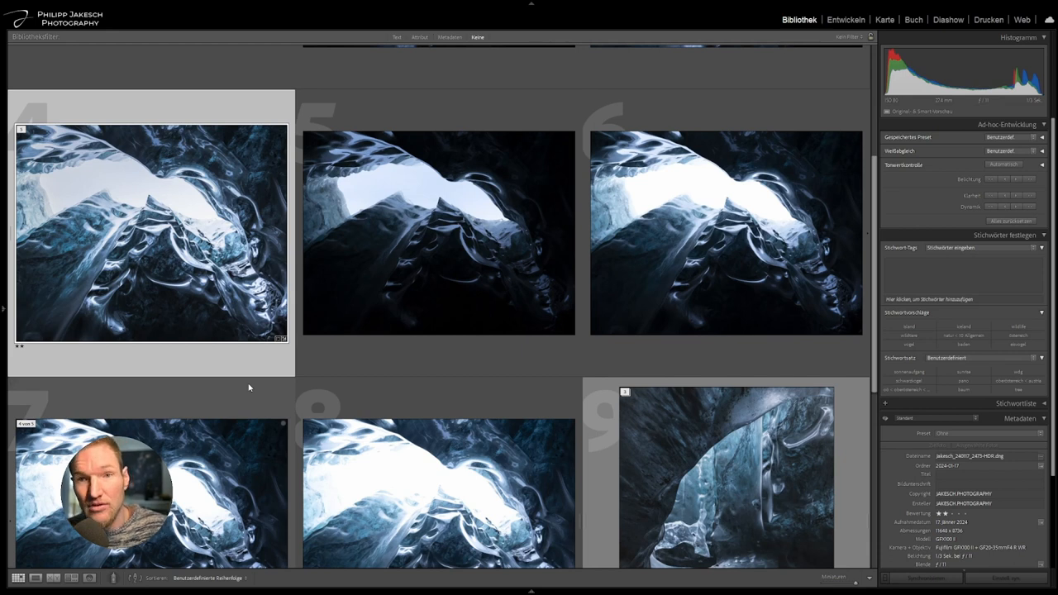
pyautogui.click(438, 232)
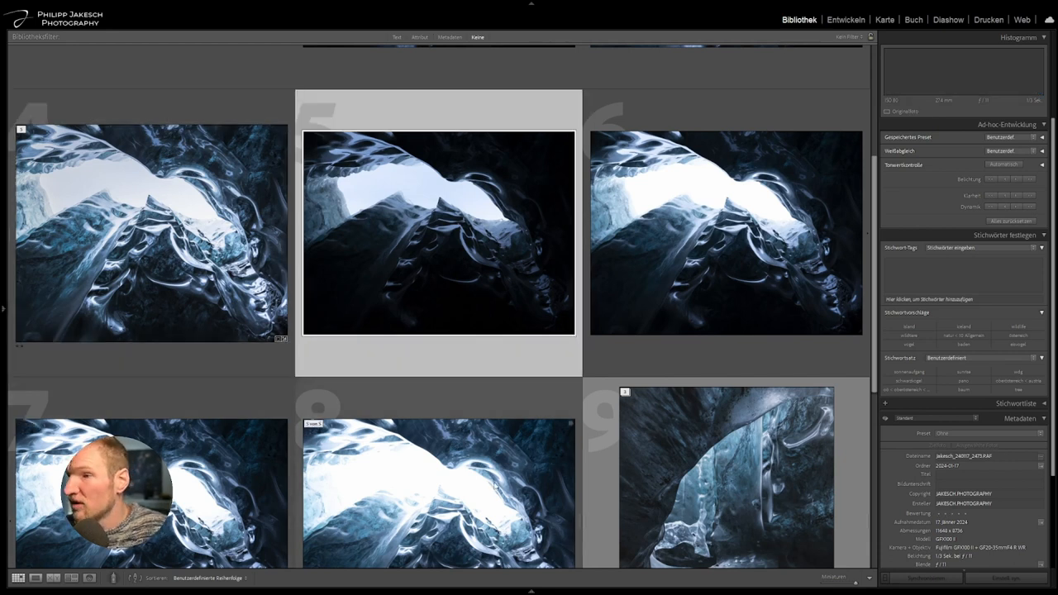
pyautogui.click(439, 231)
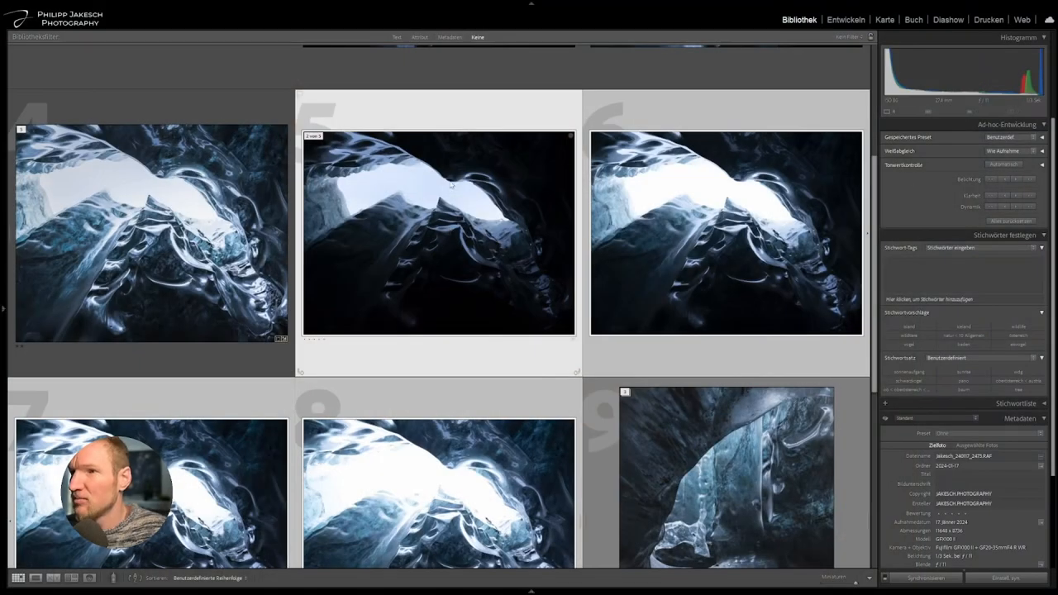
pyautogui.moveTo(460, 268)
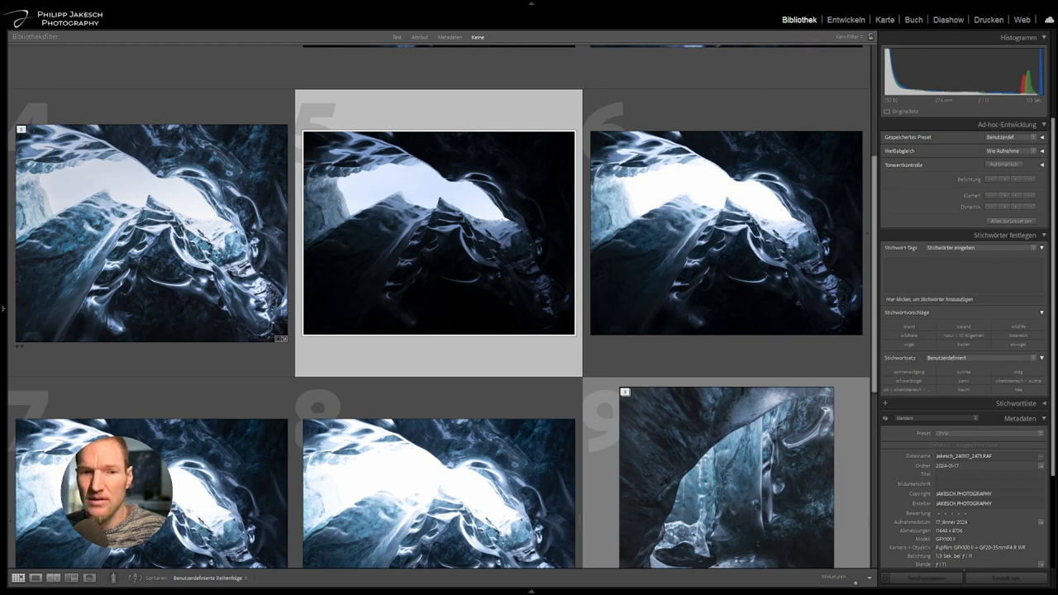
pyautogui.moveTo(1048, 97)
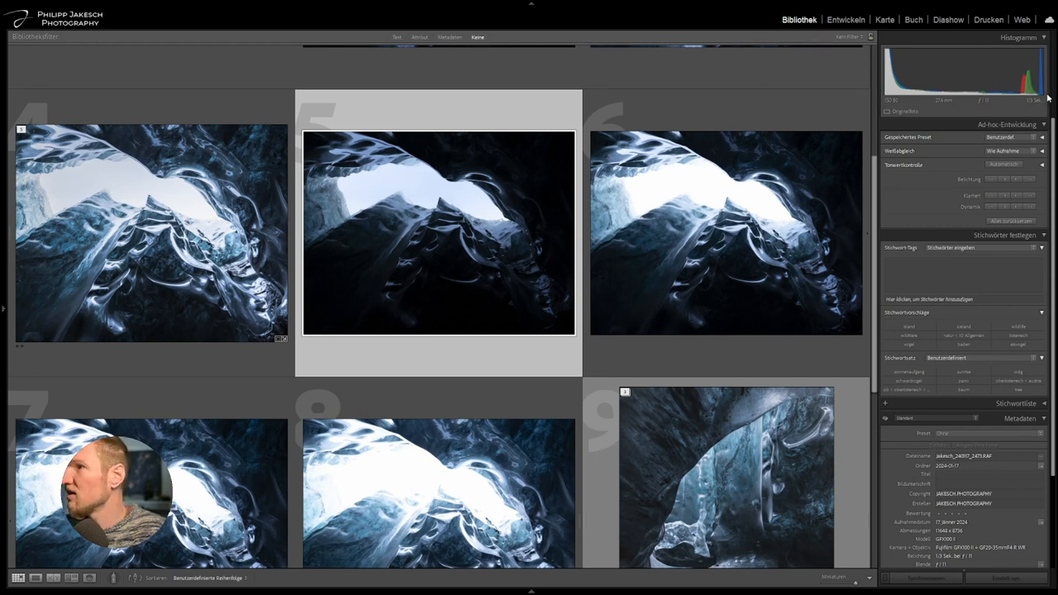
pyautogui.click(725, 231)
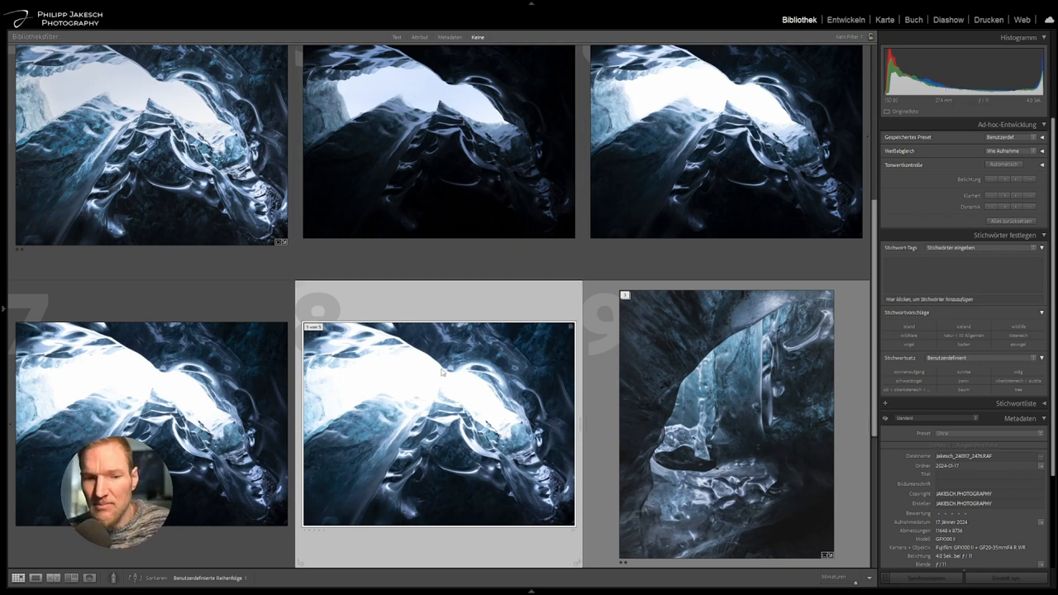
pyautogui.click(430, 174)
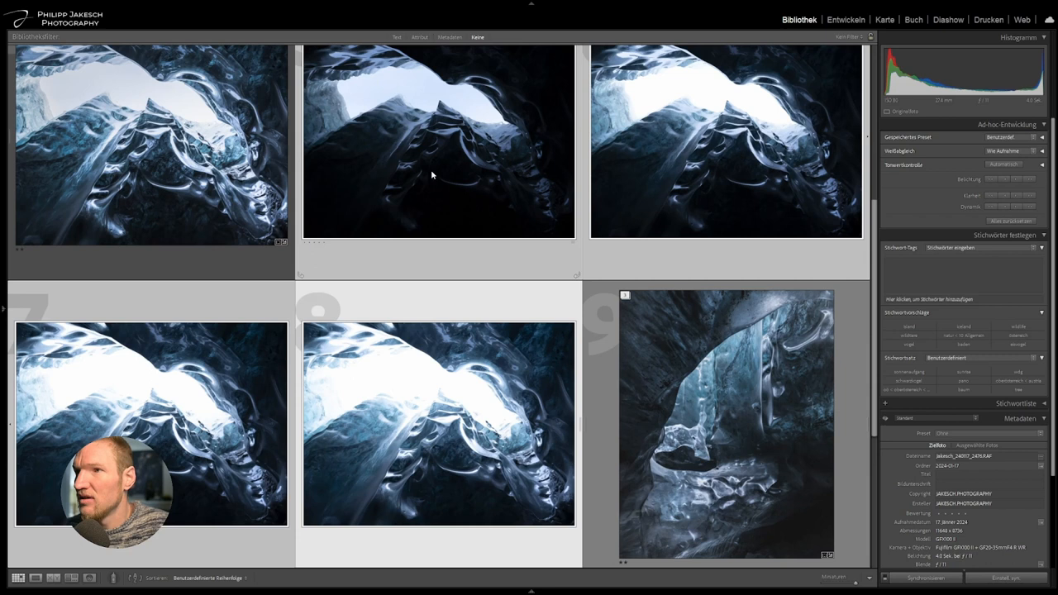
pyautogui.moveTo(467, 316)
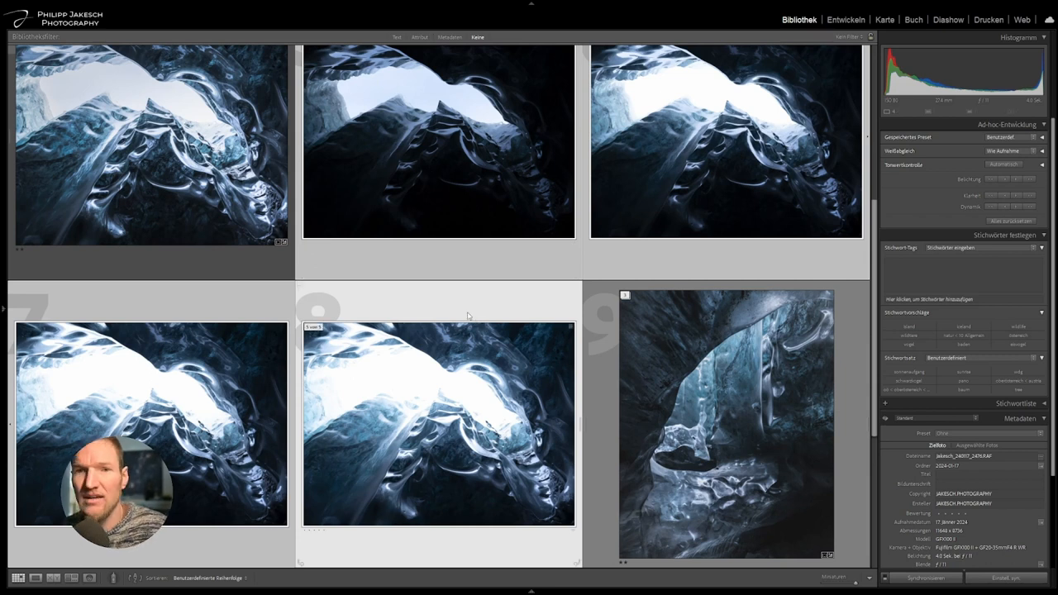
pyautogui.moveTo(474, 331)
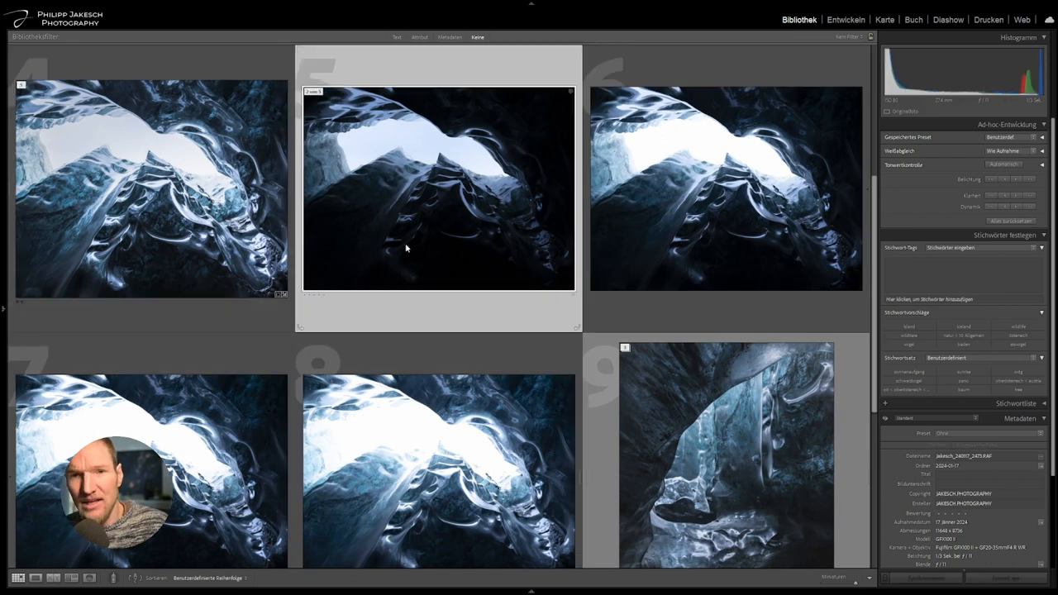
pyautogui.moveTo(418, 252)
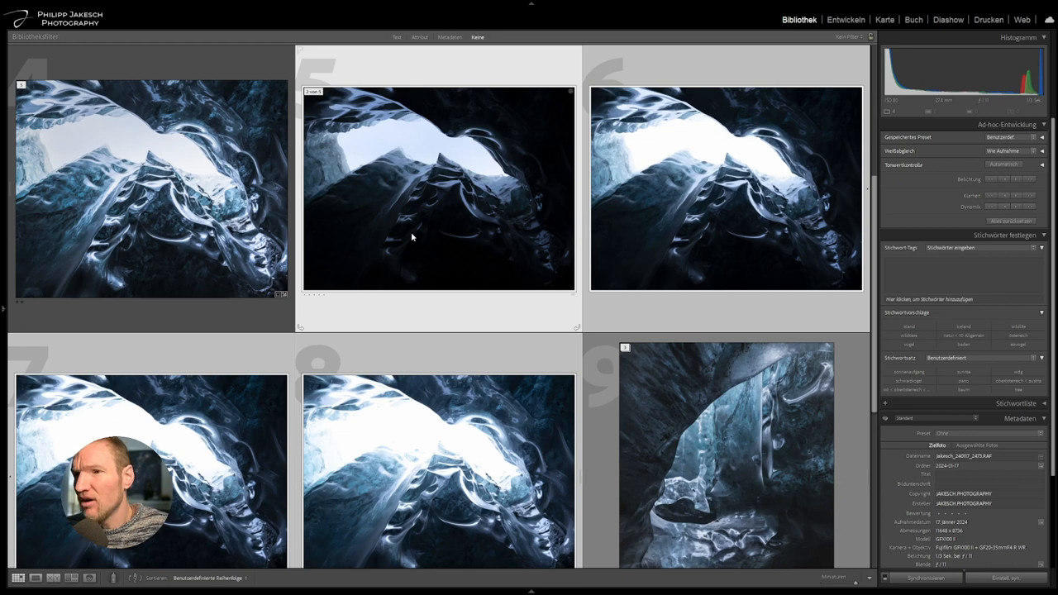
pyautogui.moveTo(405, 230)
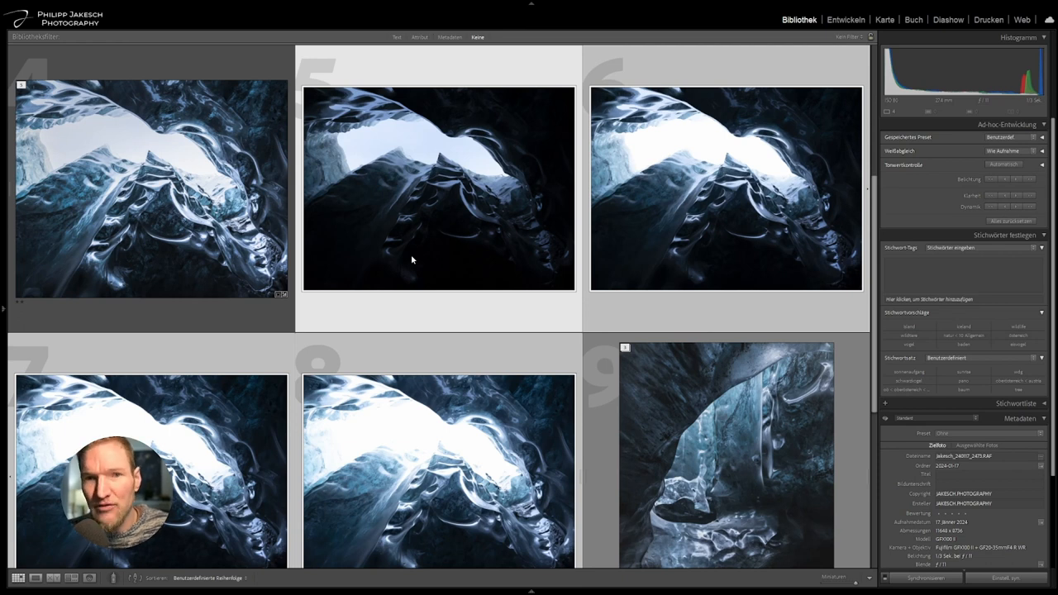
pyautogui.moveTo(453, 326)
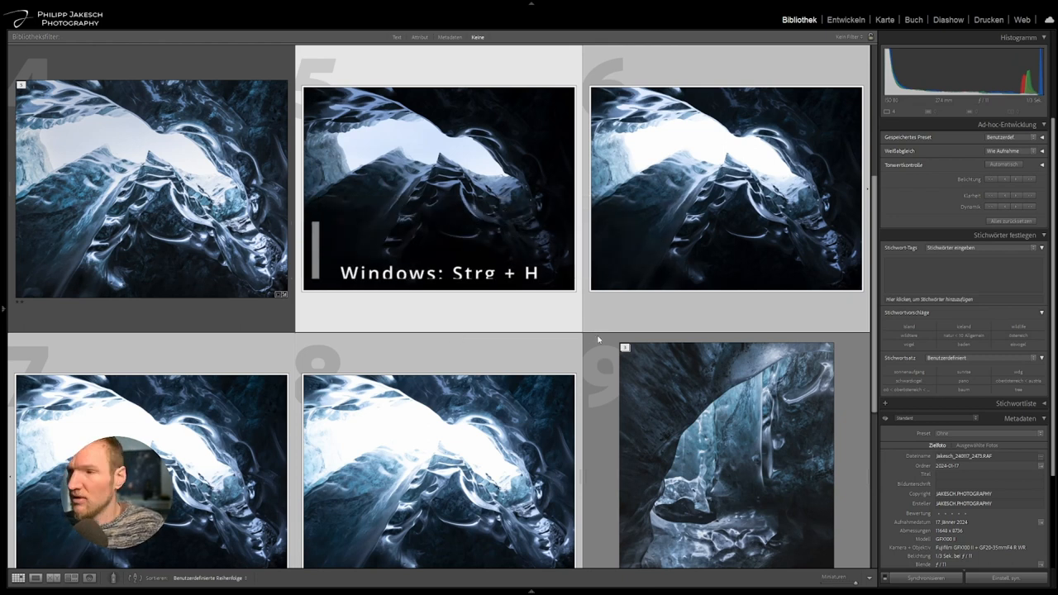
# Open the HDR Photo Merge preview for the selected brackets with Ctrl+H
pyautogui.press('ctrl+h')
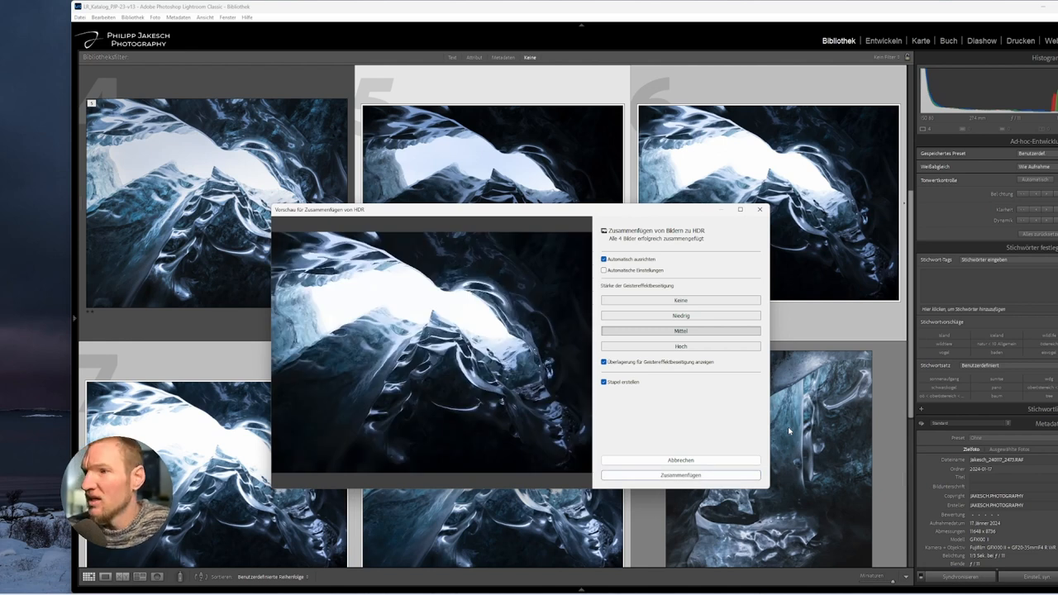
pyautogui.moveTo(604, 271)
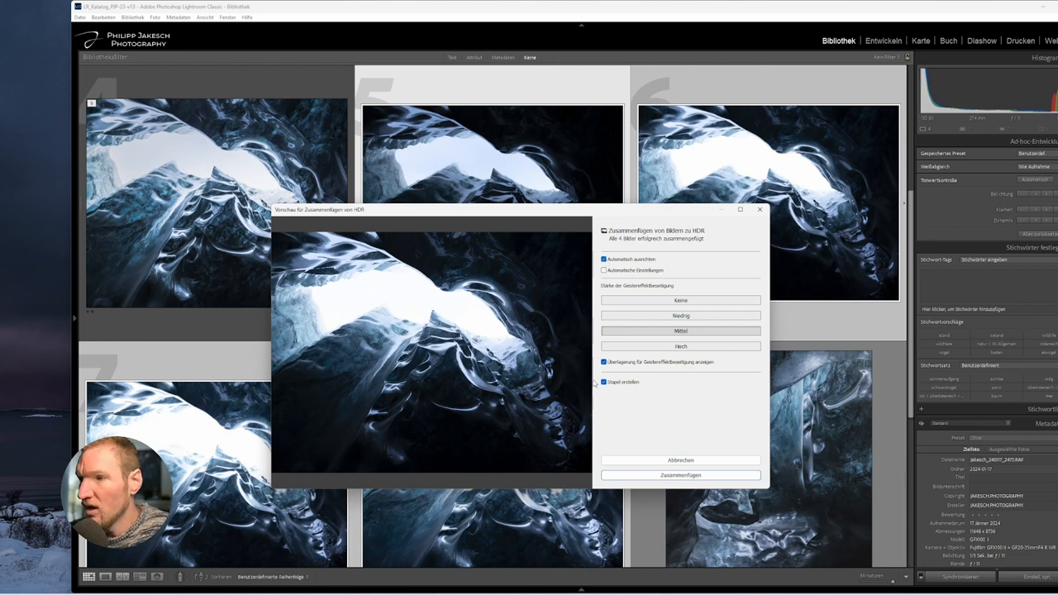
# Merge the brackets into a stacked HDR DNG and select the new image
pyautogui.click(604, 381)
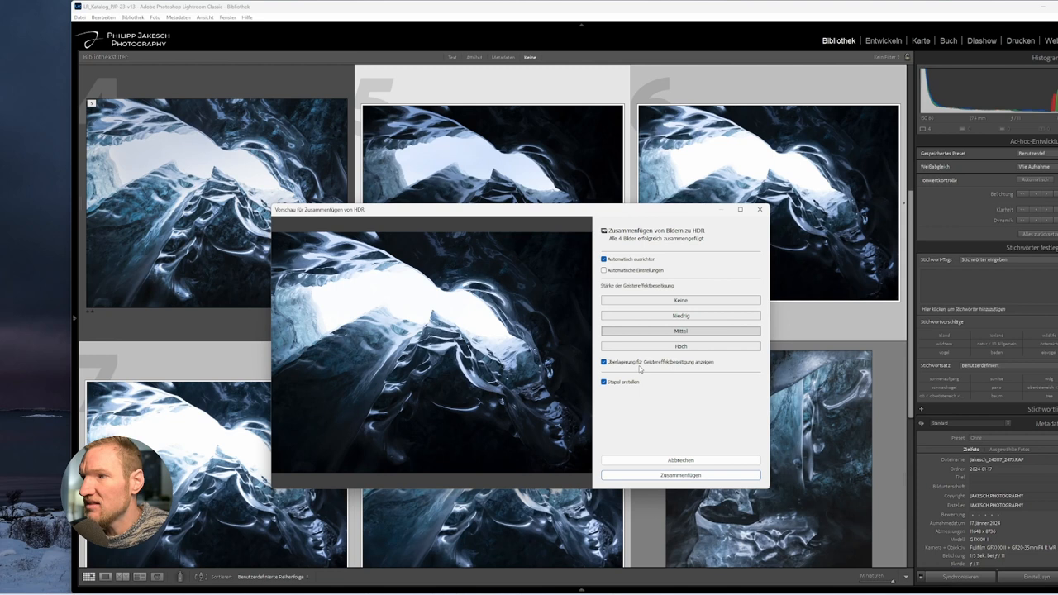
pyautogui.moveTo(658, 382)
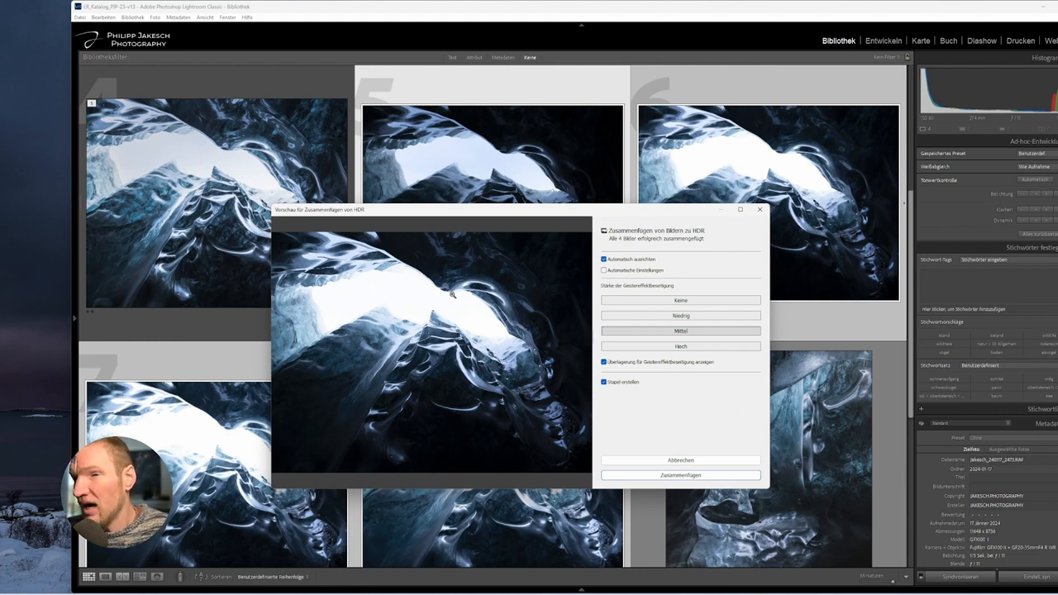
pyautogui.click(681, 475)
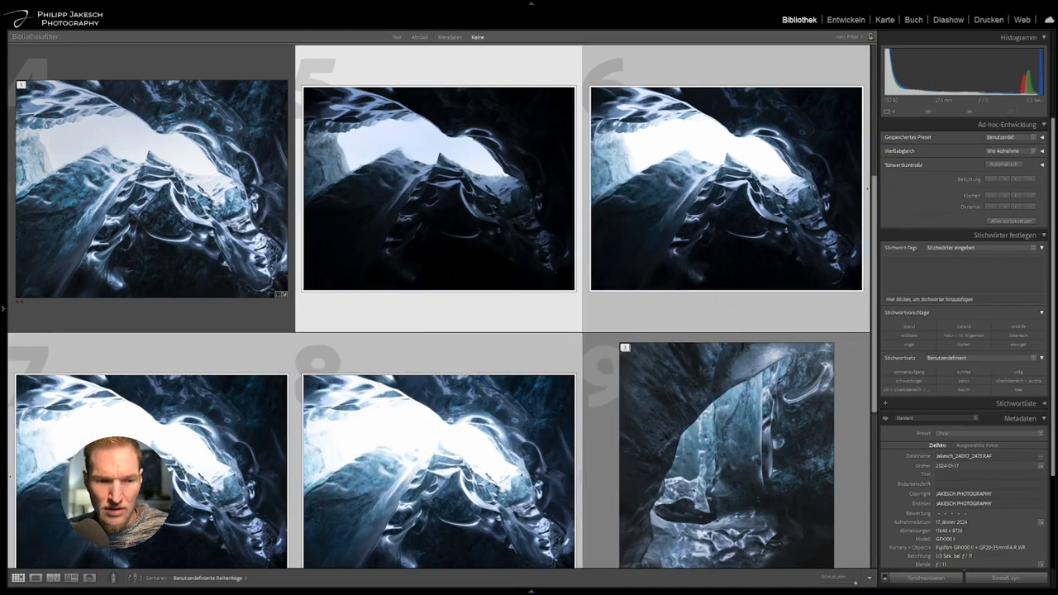
pyautogui.click(152, 188)
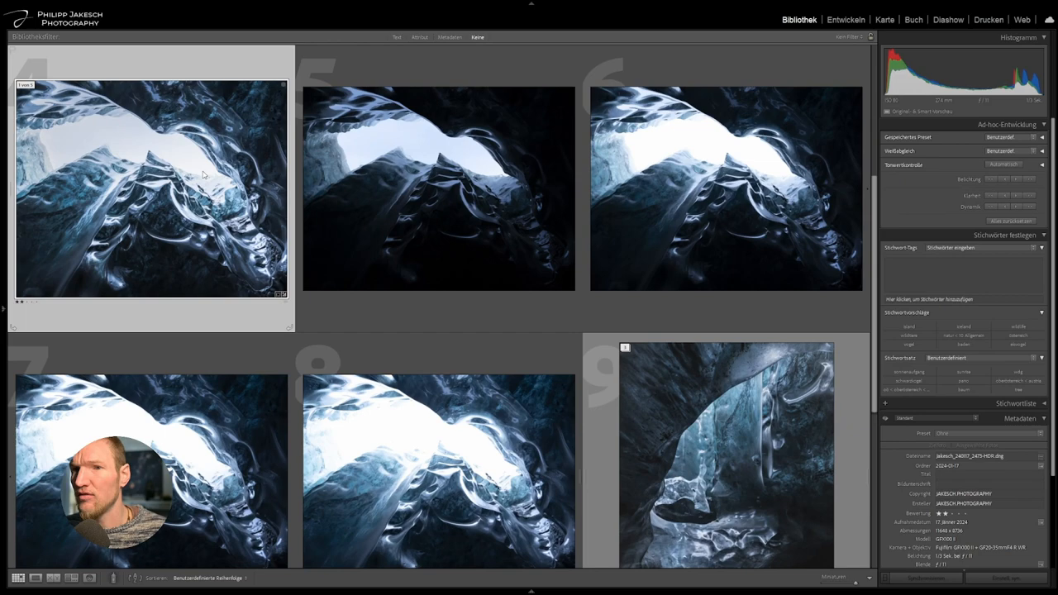